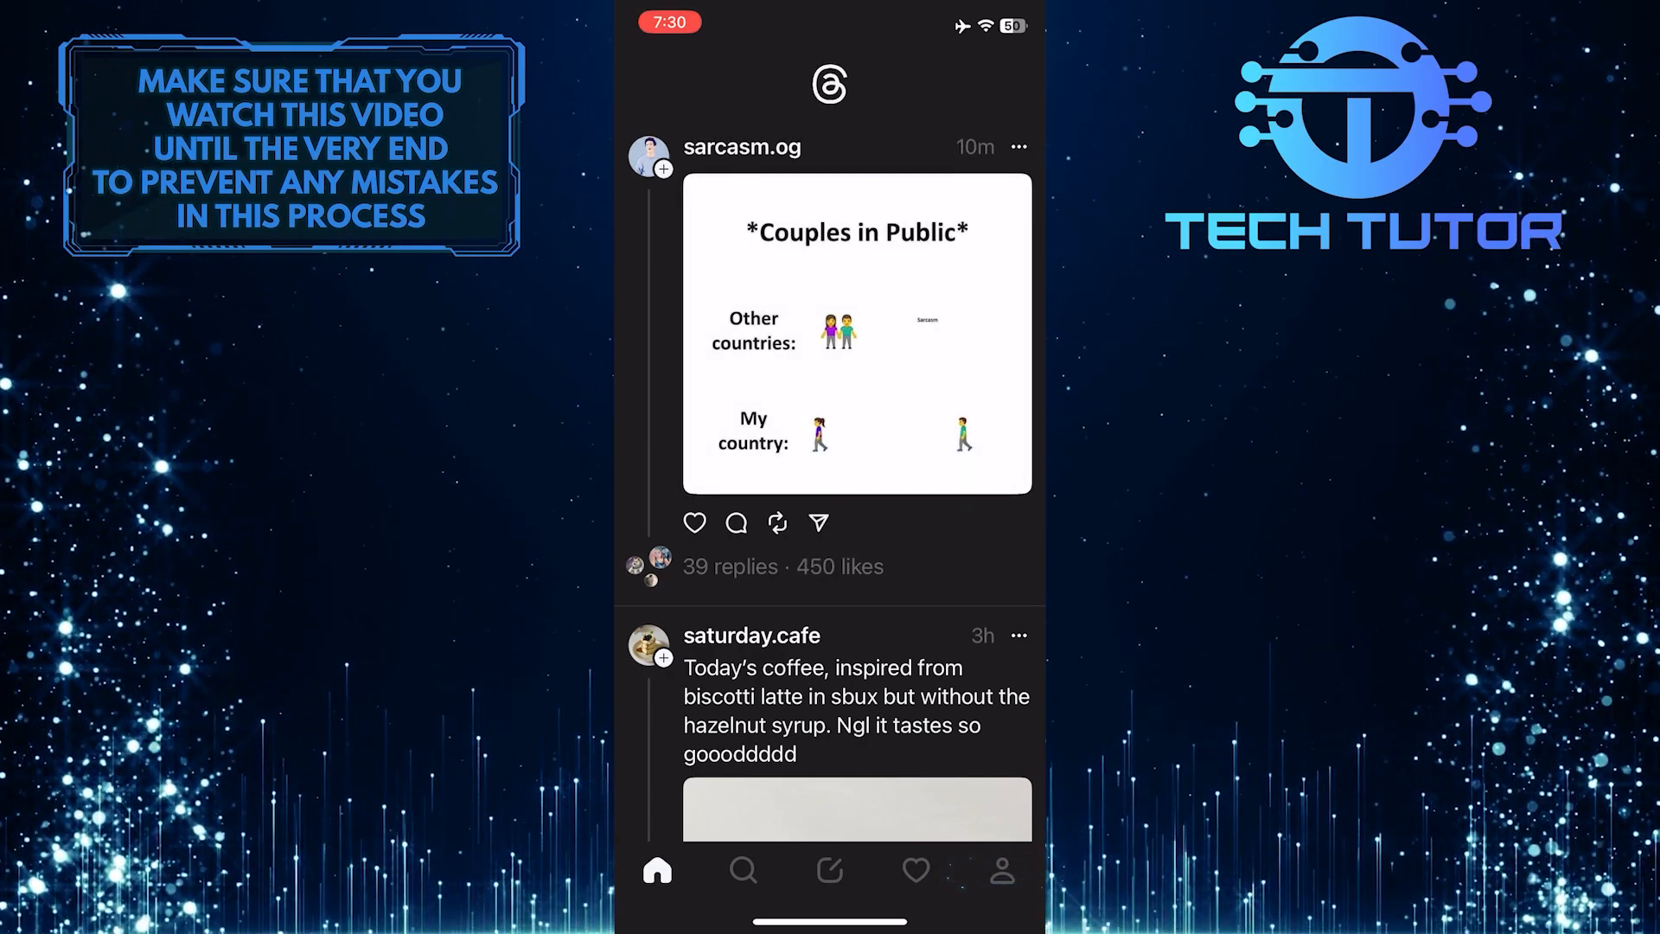
Step: Switch from the home feed to your own Threads profile page
{"action": "left_click", "coordinate": [996, 870]}
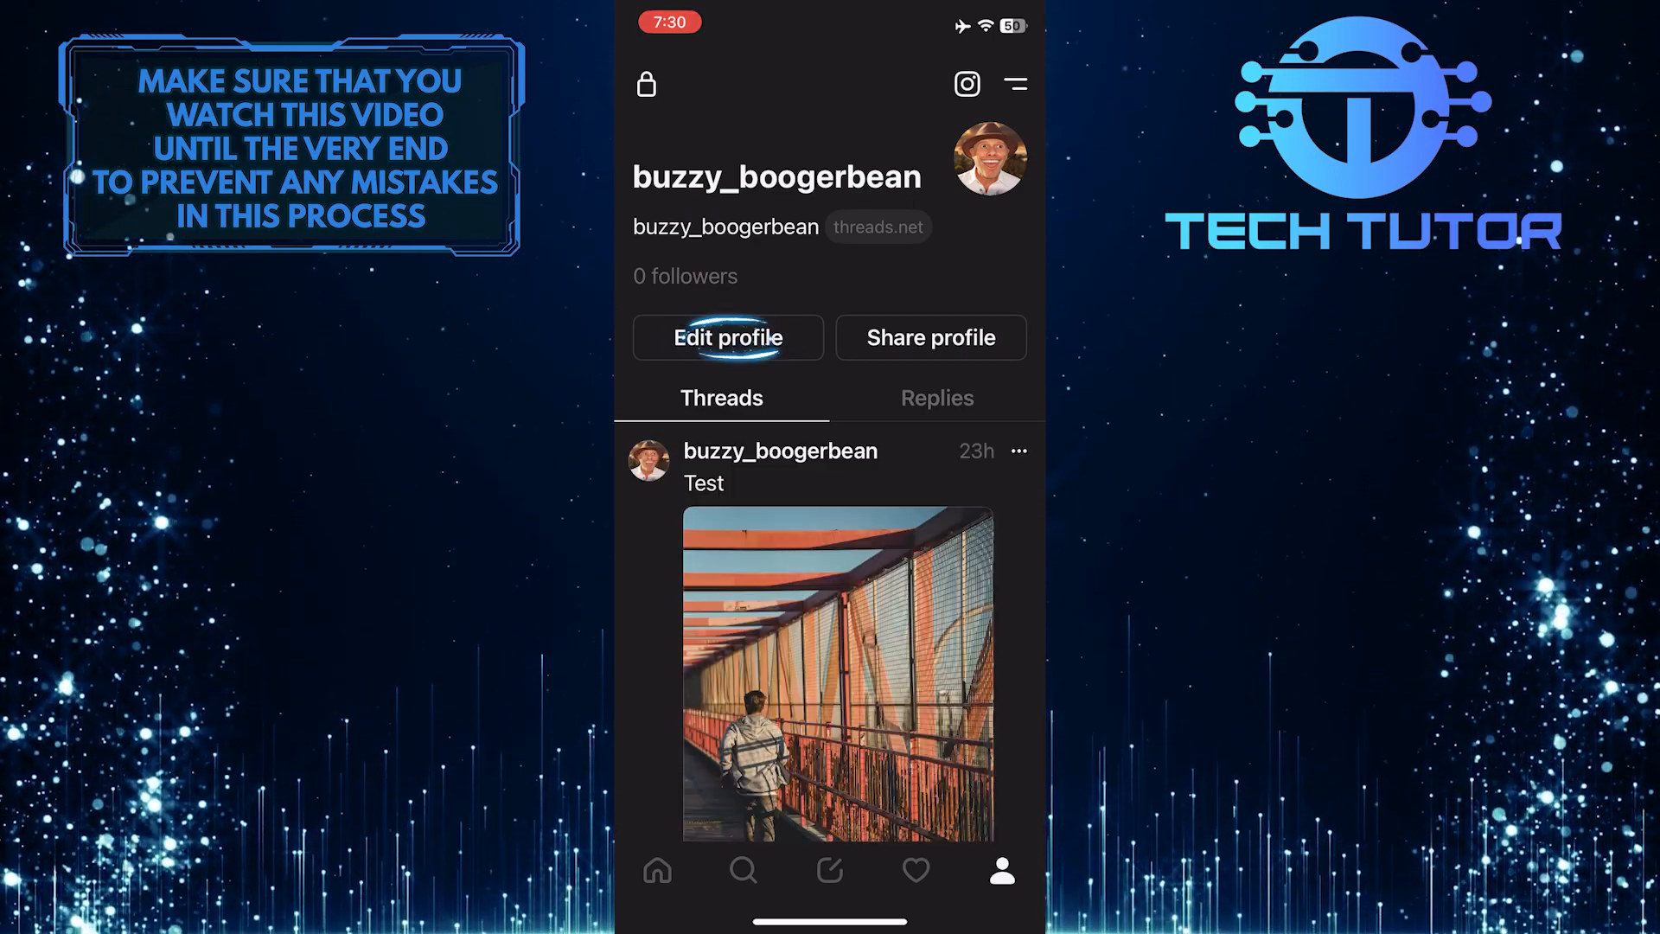
Step: Open Edit profile and begin adding a new profile link
{"action": "left_click", "coordinate": [728, 337]}
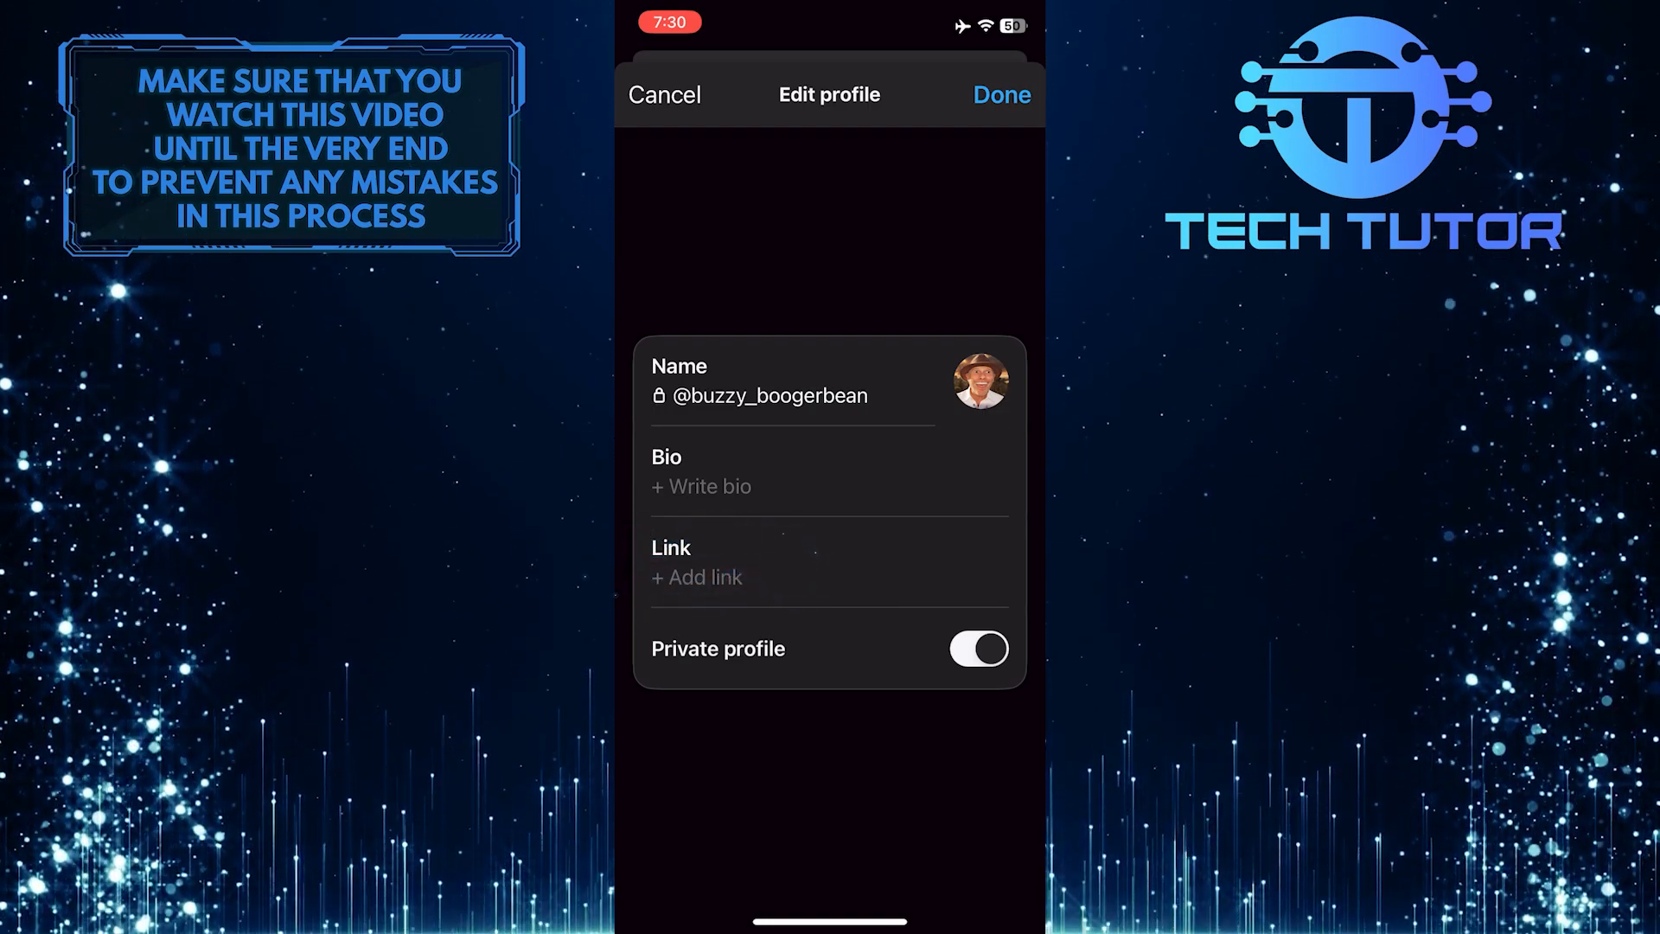
{"action": "left_click", "coordinate": [697, 577]}
{"action": "type", "text": "yout"}
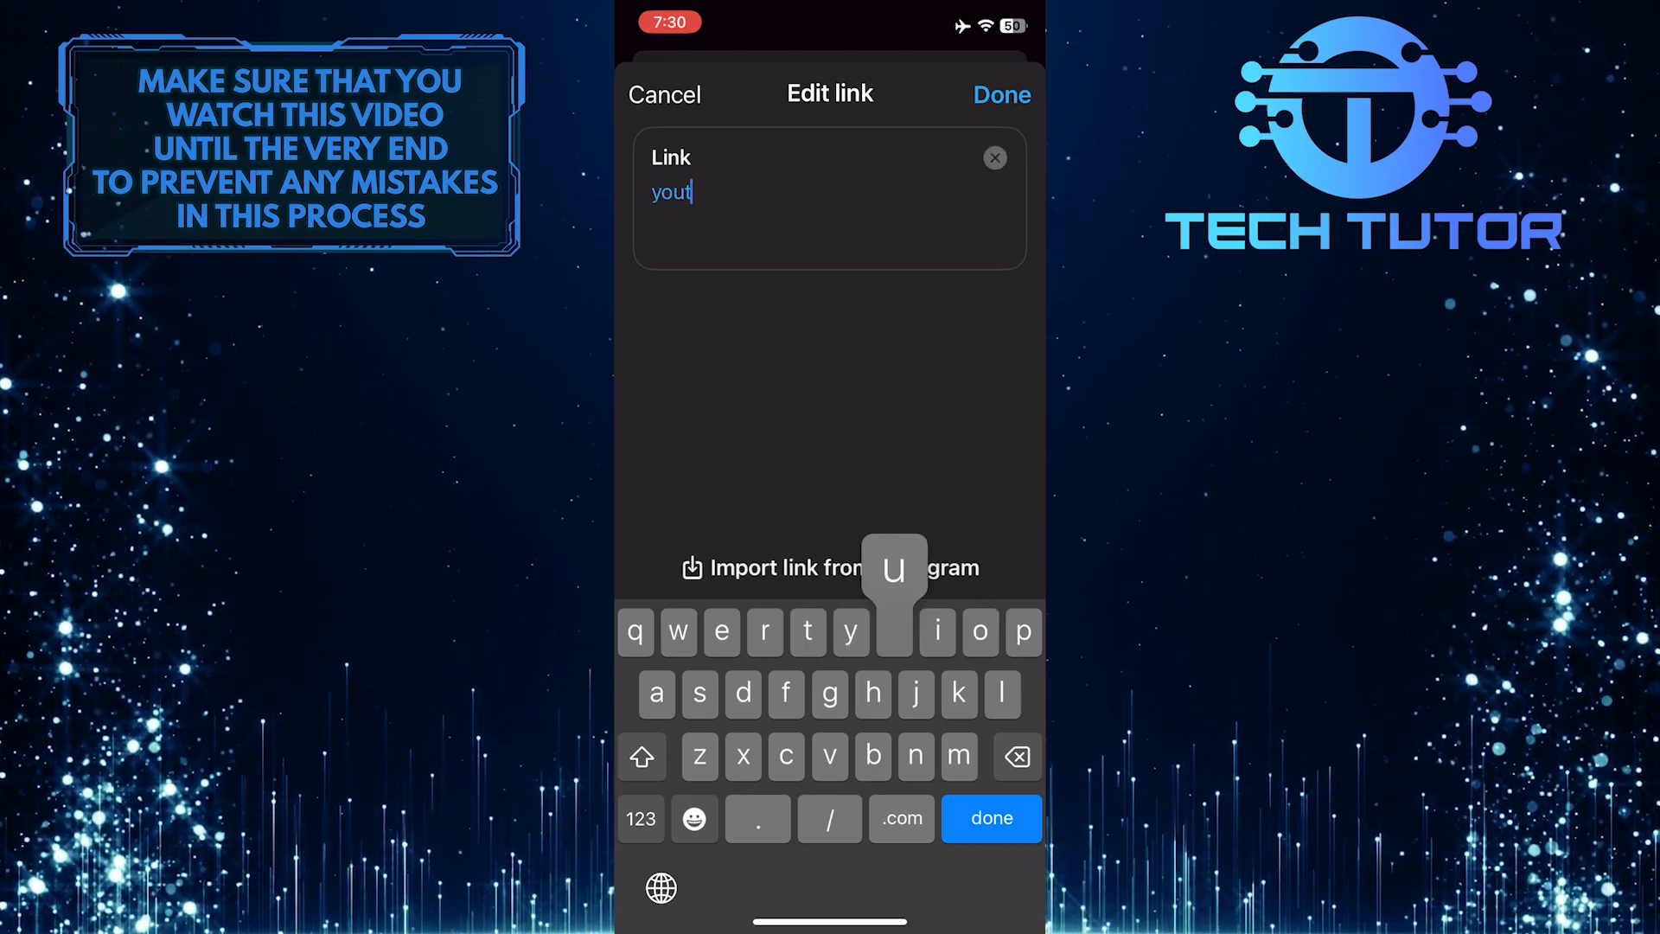
Step: Finish entering 'youtube.com' in the Edit link field
{"action": "type", "text": "ube.com"}
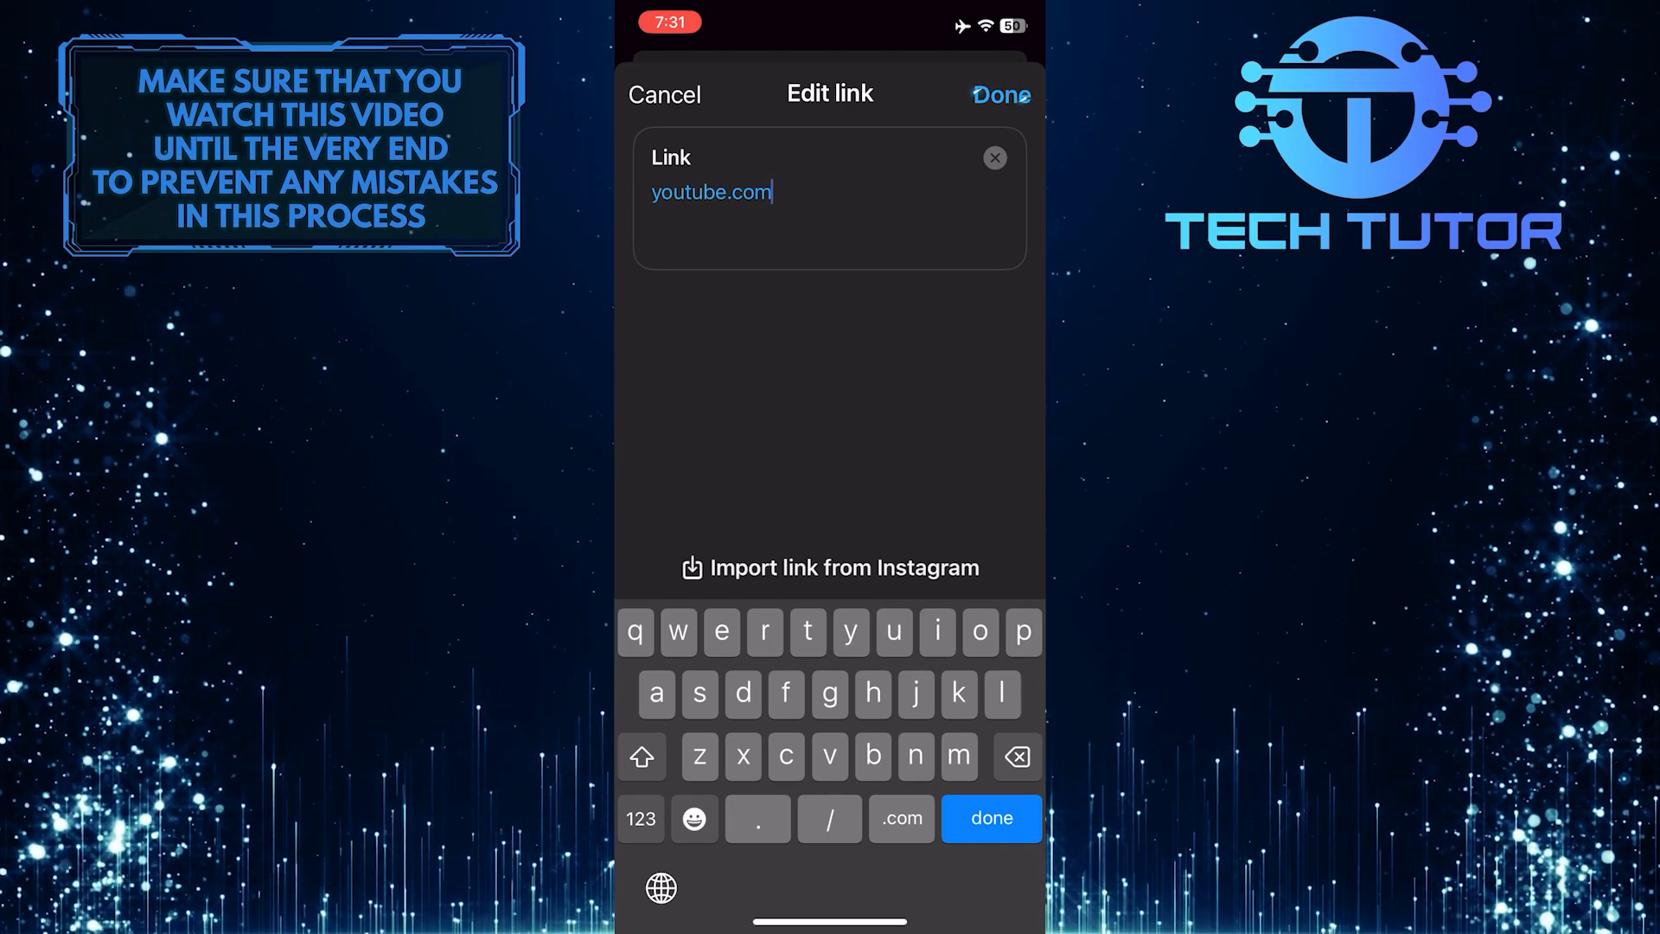
Step: Save the youtube.com link so it appears beside the follower count
{"action": "left_click", "coordinate": [1002, 94]}
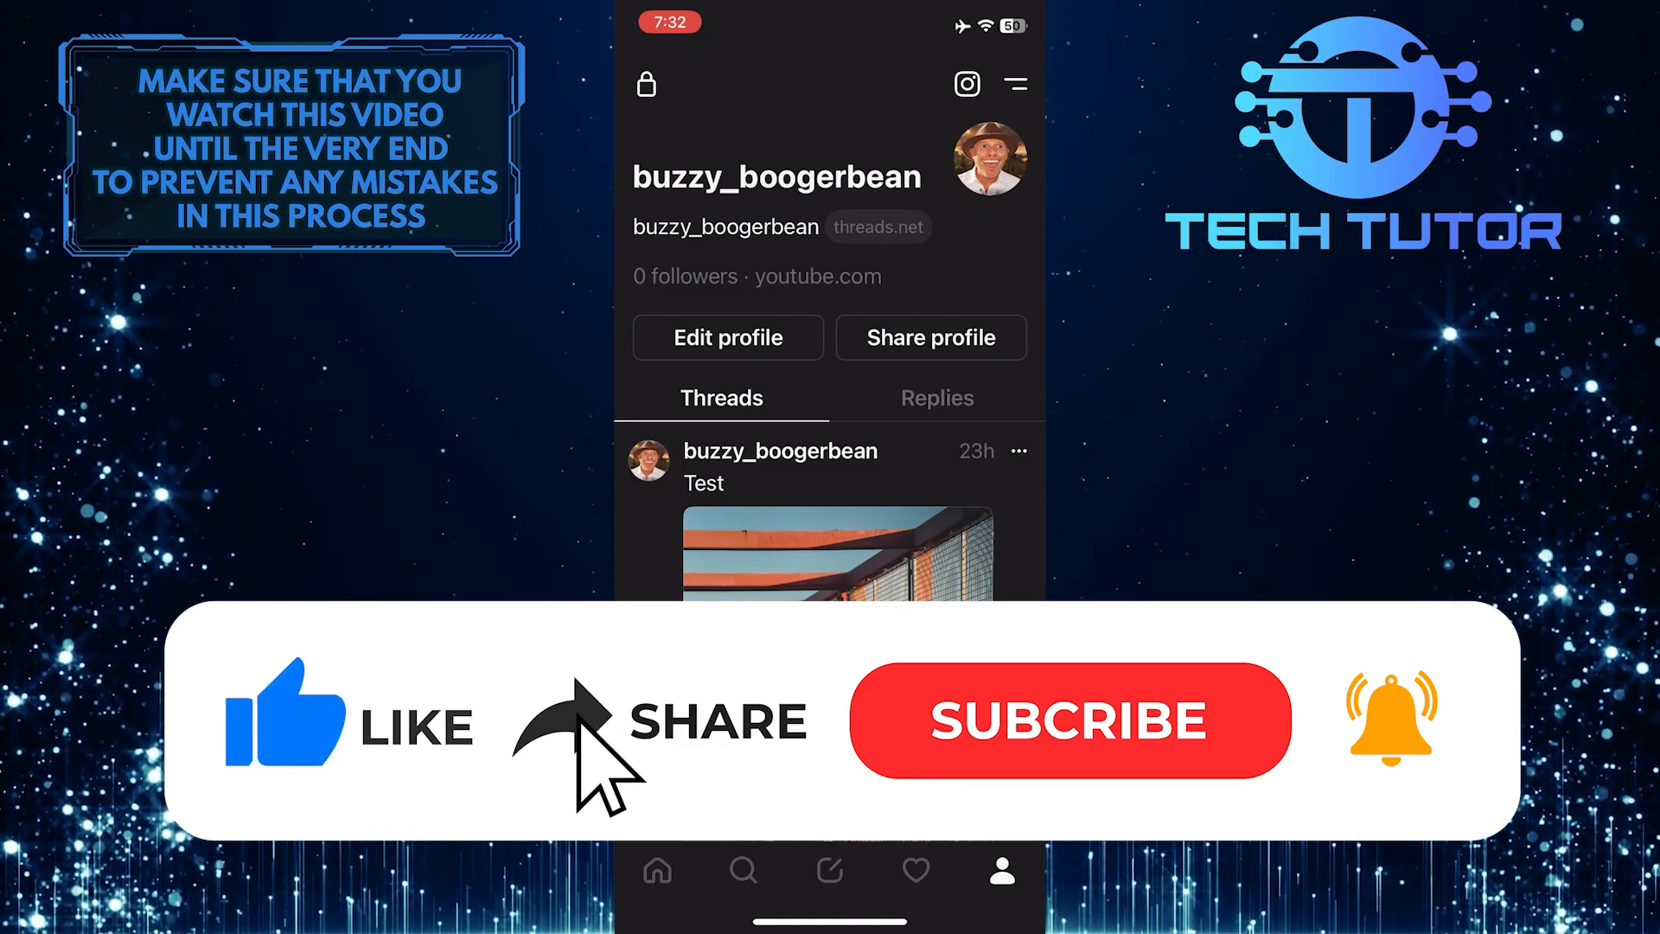
{"action": "left_click", "coordinate": [1070, 720]}
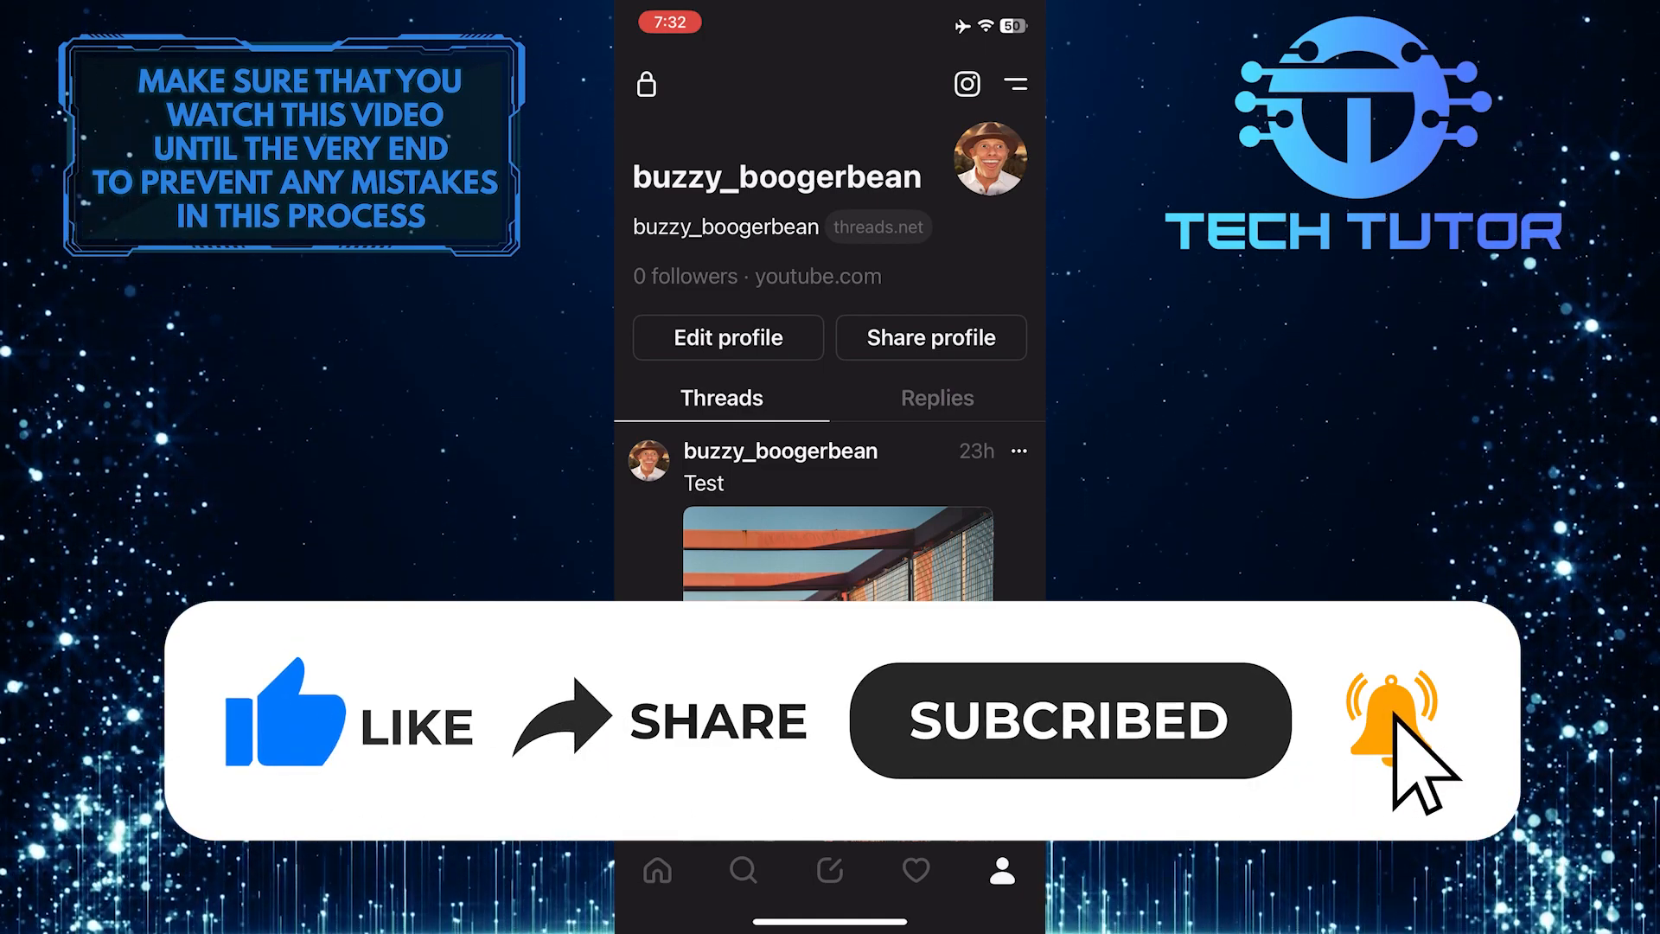